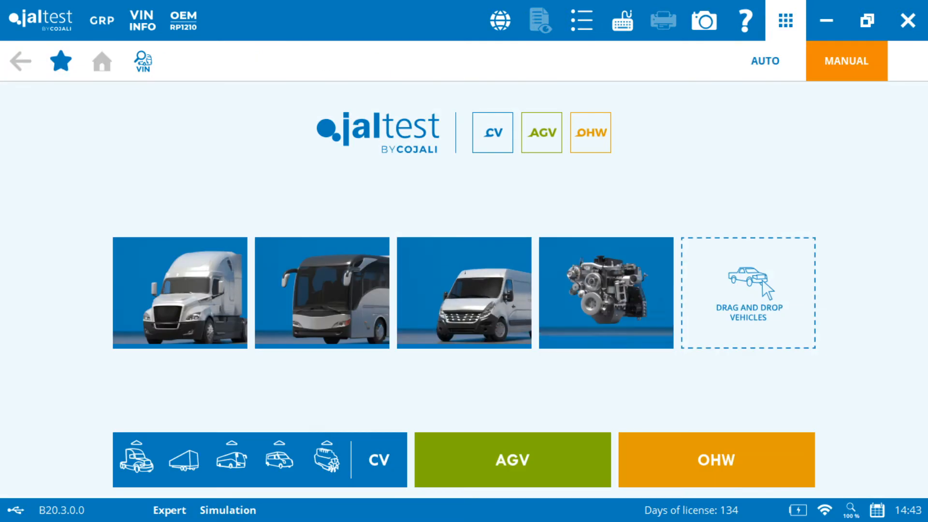
# - Try automatic vehicle detection, then return to manual vehicle selection
pyautogui.click(765, 61)
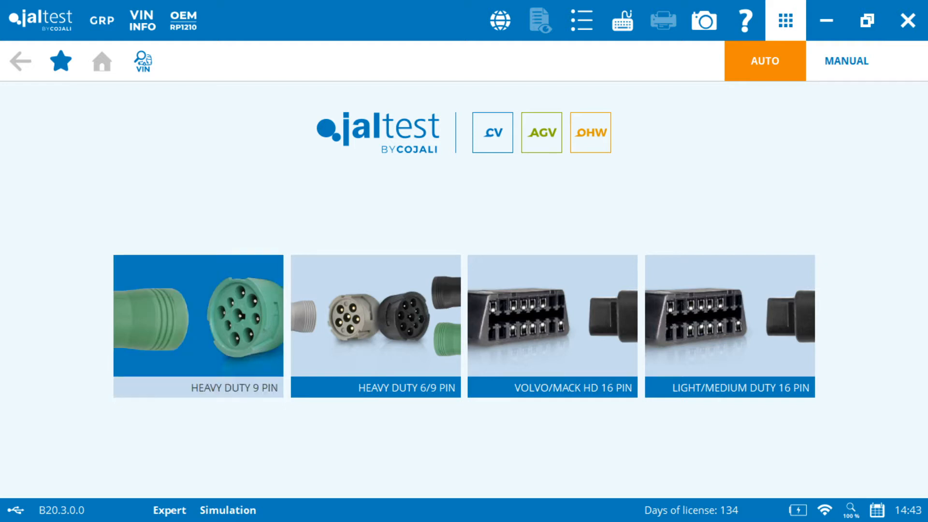
pyautogui.moveTo(550, 330)
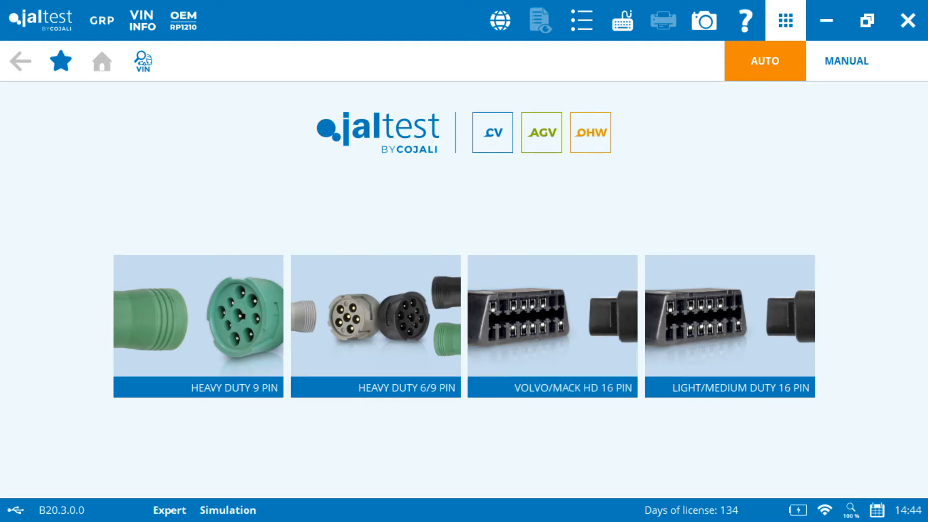
pyautogui.moveTo(847, 61)
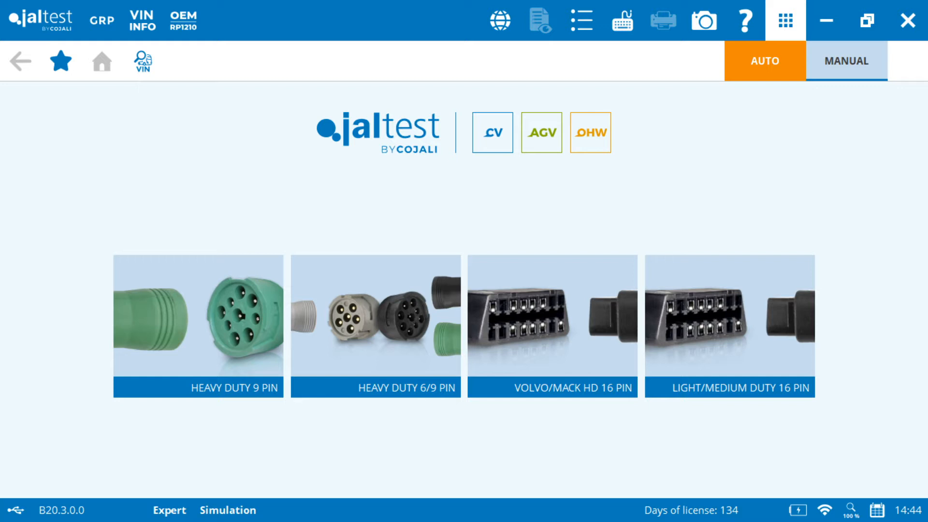
pyautogui.click(844, 61)
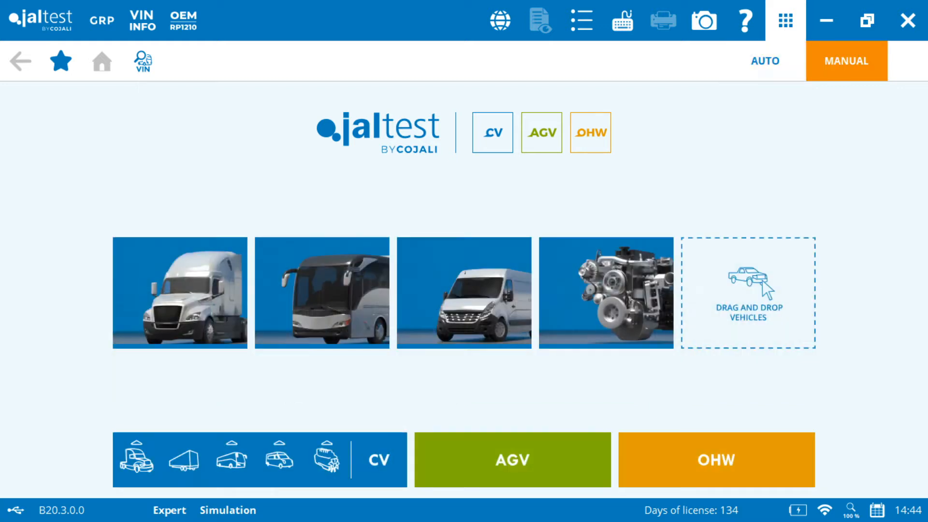
# - Browse the CV, AGV and OHW categories, then show the commercial-vehicle manufacturers list
pyautogui.click(135, 462)
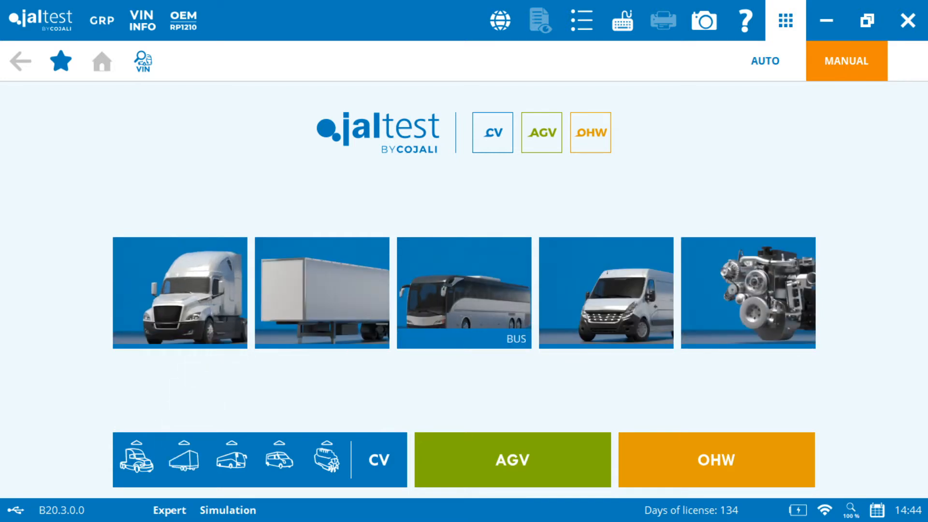
pyautogui.click(277, 460)
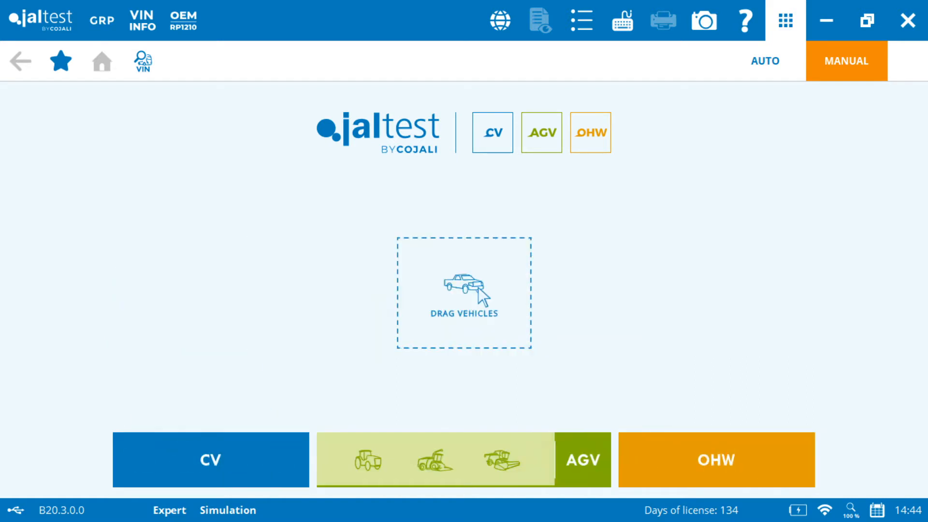
pyautogui.click(582, 460)
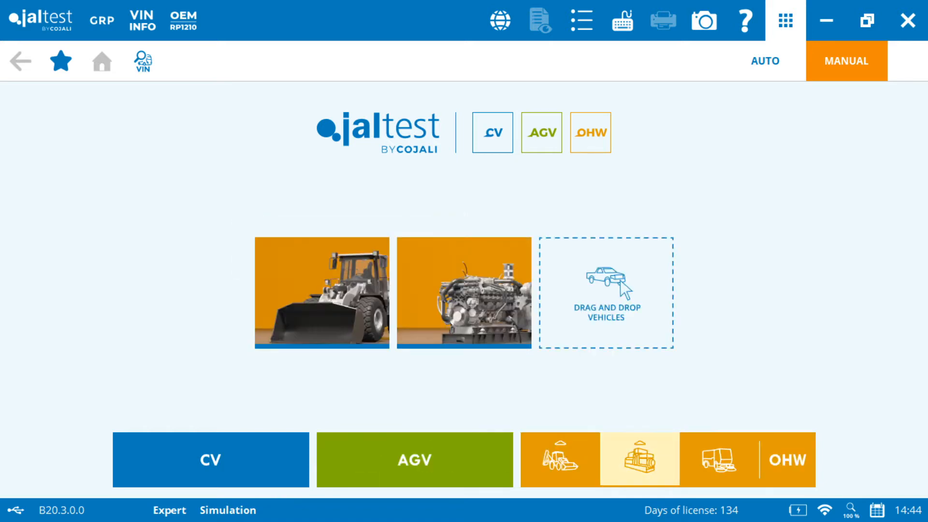
pyautogui.moveTo(213, 460)
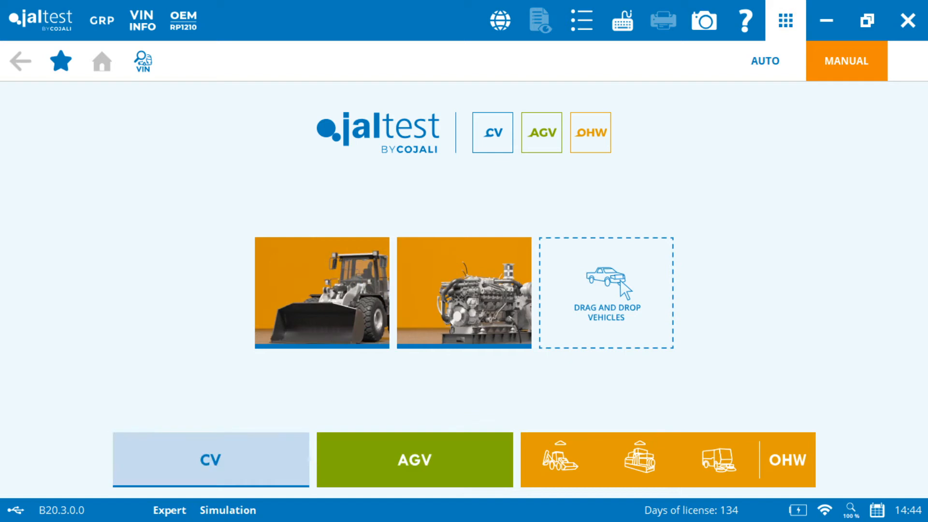
pyautogui.click(210, 459)
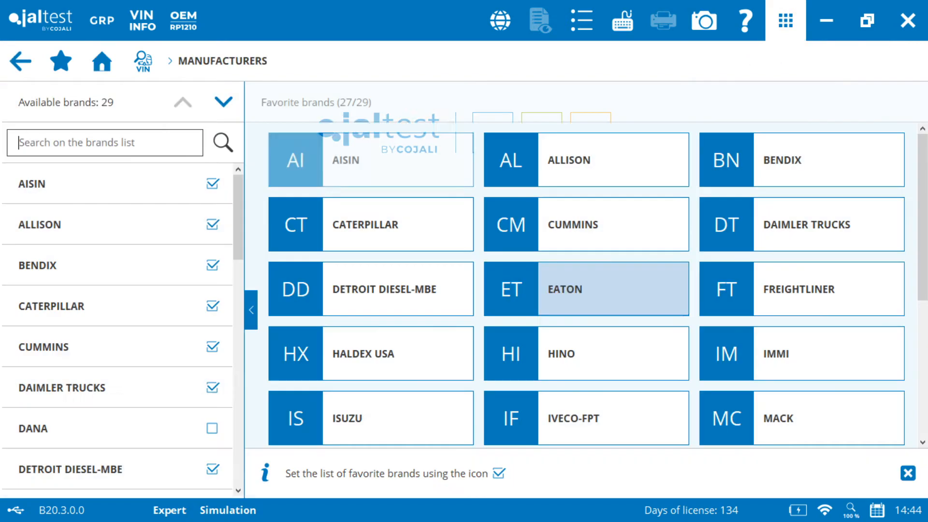
pyautogui.moveTo(396, 288)
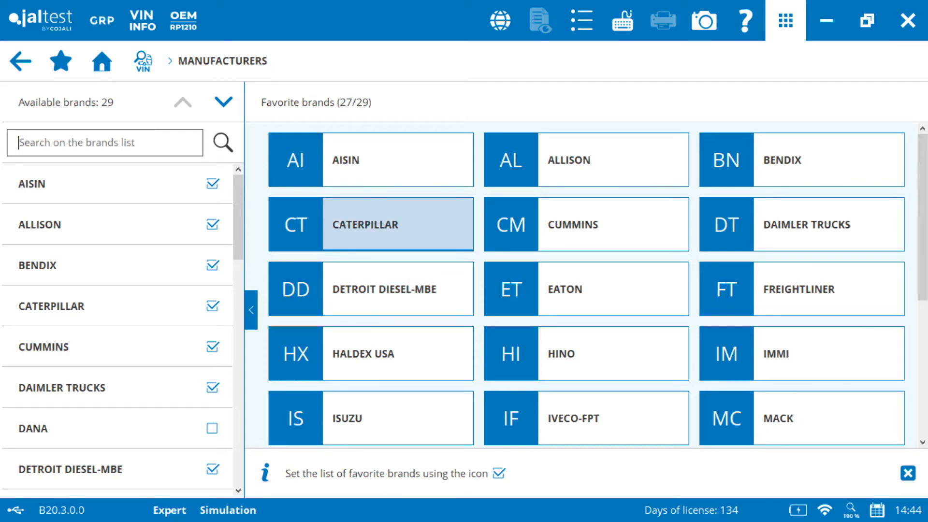
# - Choose Cummins from the favorite brands to list its model families
pyautogui.click(586, 225)
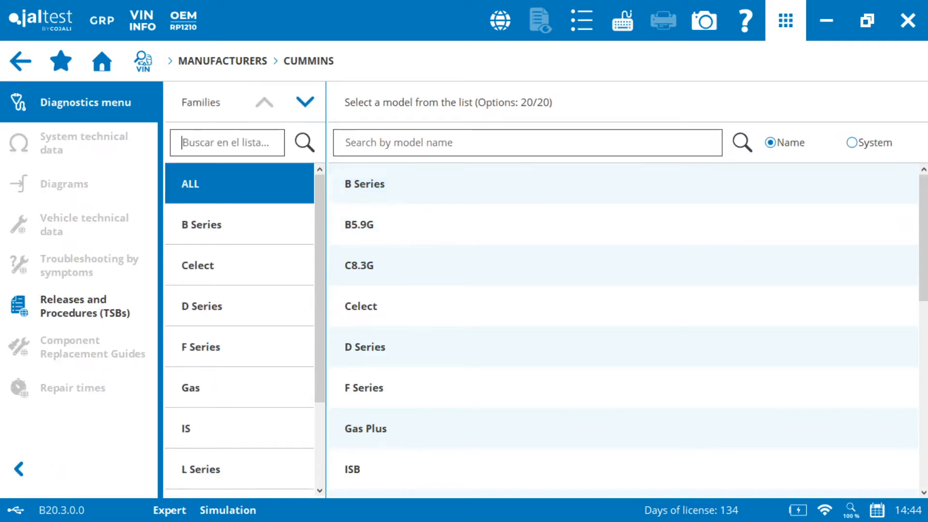
# - Filter the families with 'is' and models with 'isx', then select the Cummins ISX model
pyautogui.click(227, 143)
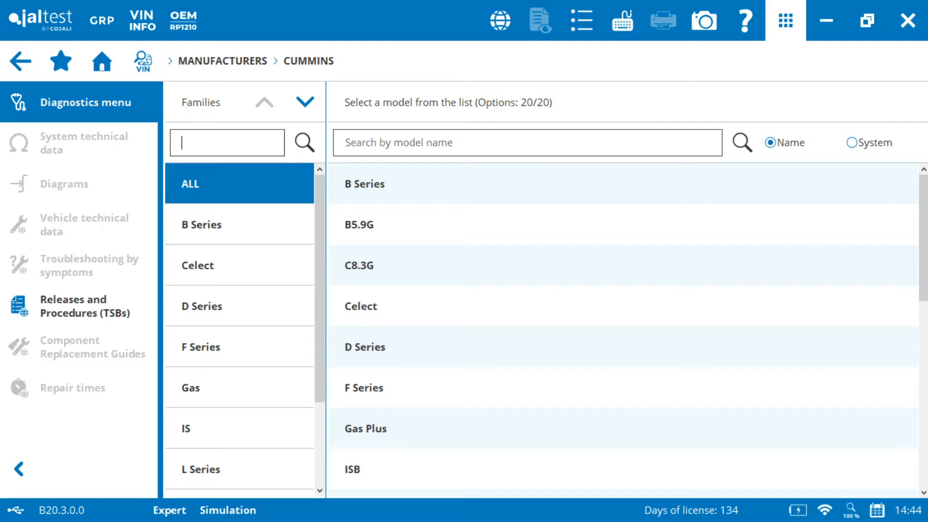
pyautogui.write('is')
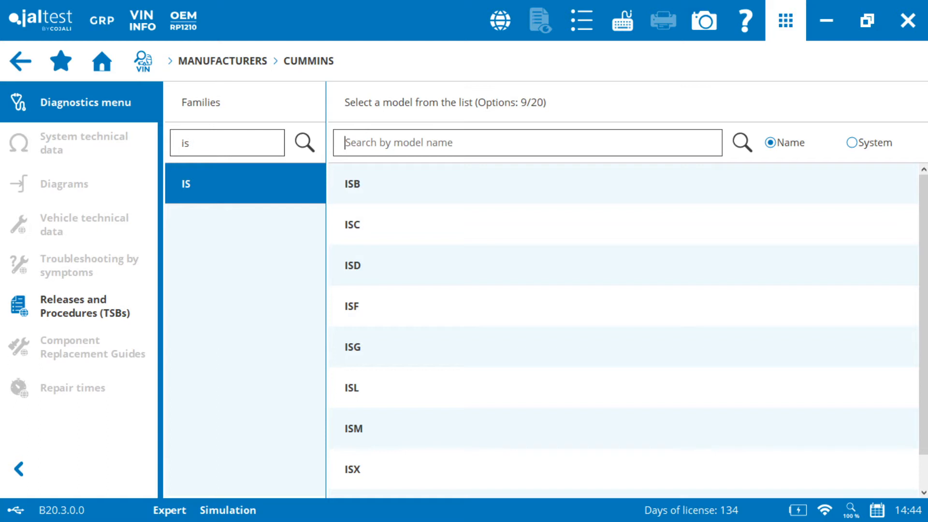
pyautogui.write('isx')
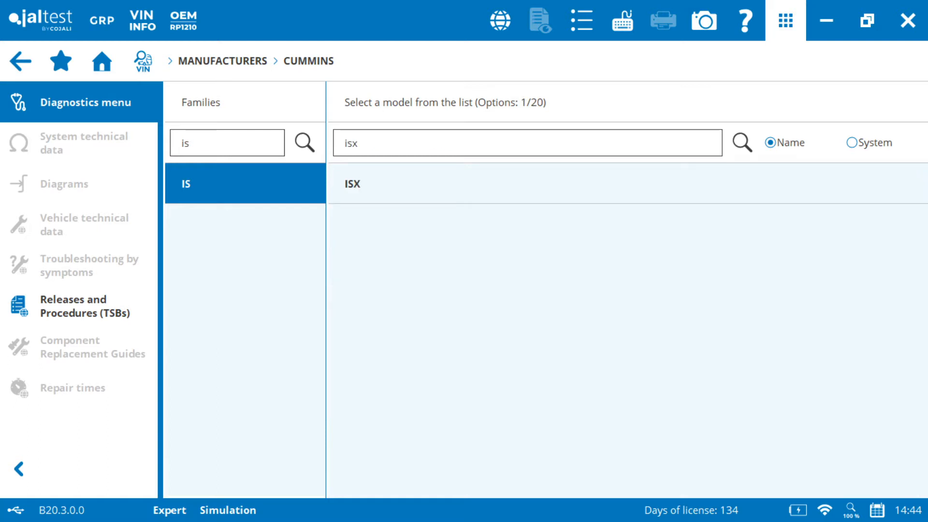
pyautogui.click(352, 184)
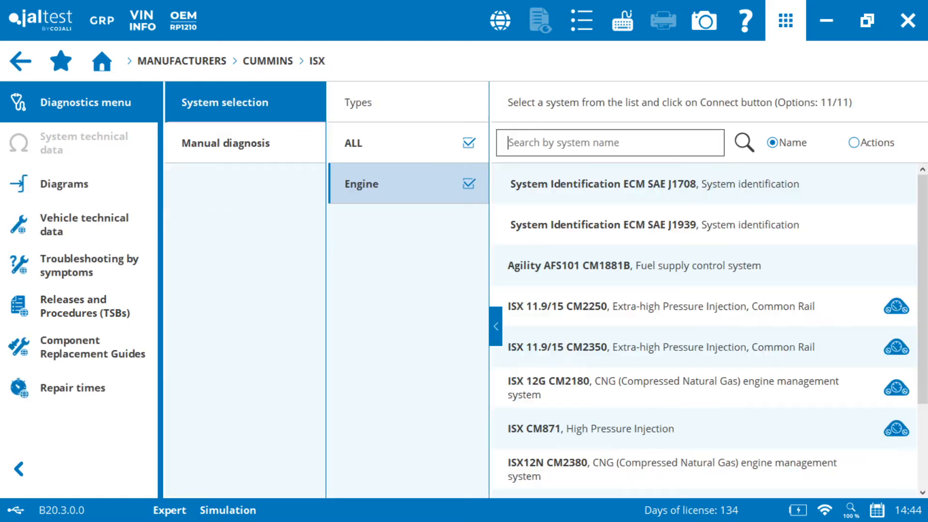
# - Choose Manual diagnosis to list the 9 ISX engine systems with lookup information
pyautogui.click(83, 225)
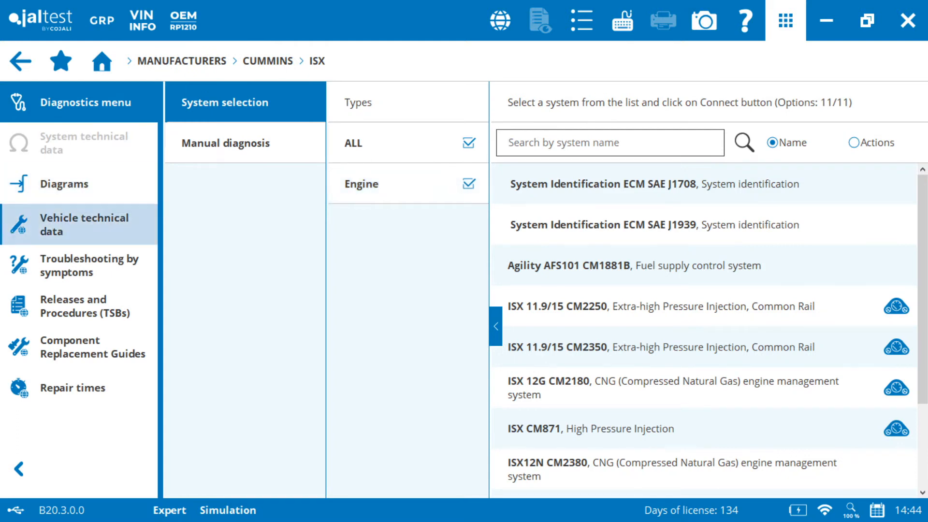
pyautogui.click(64, 184)
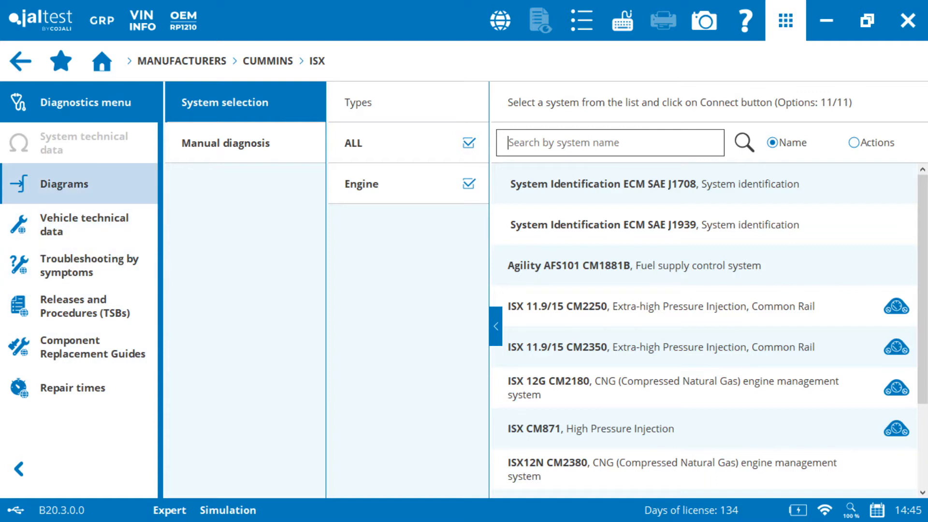
pyautogui.click(227, 143)
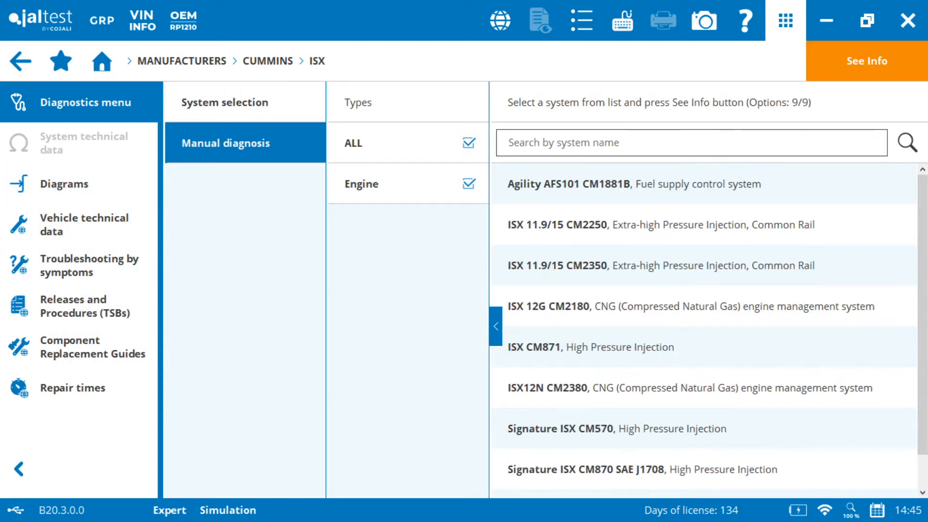
# - Search systems for '2350', select ISX 11.9/15 CM2350 and show its manual diagnosis guide
pyautogui.click(637, 184)
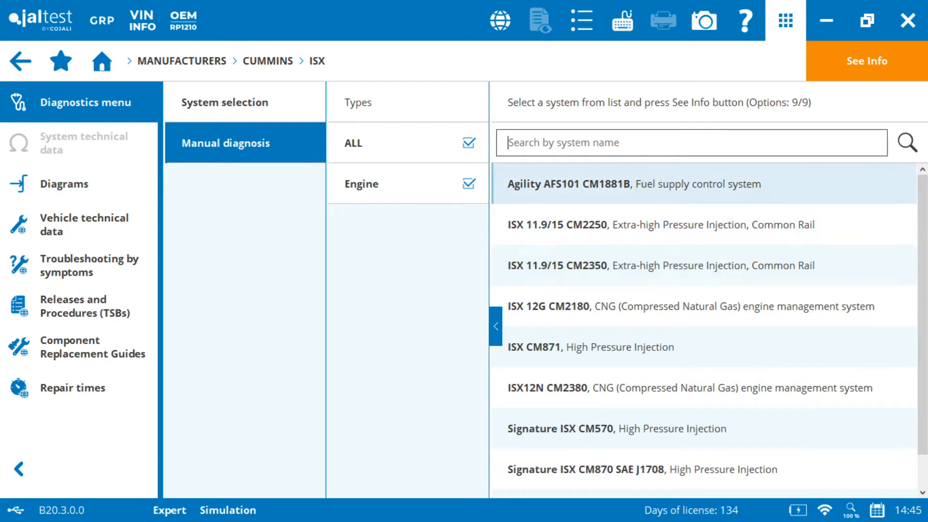
pyautogui.write('2350')
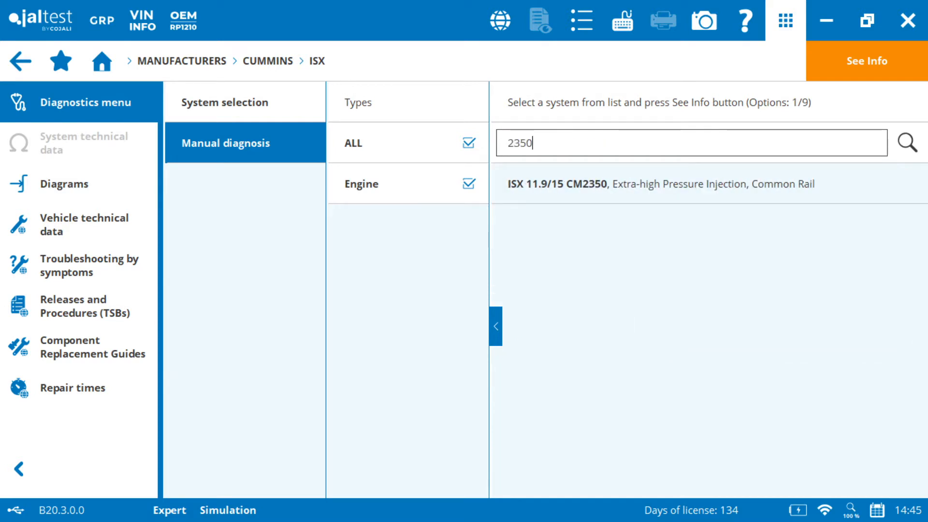
pyautogui.click(660, 184)
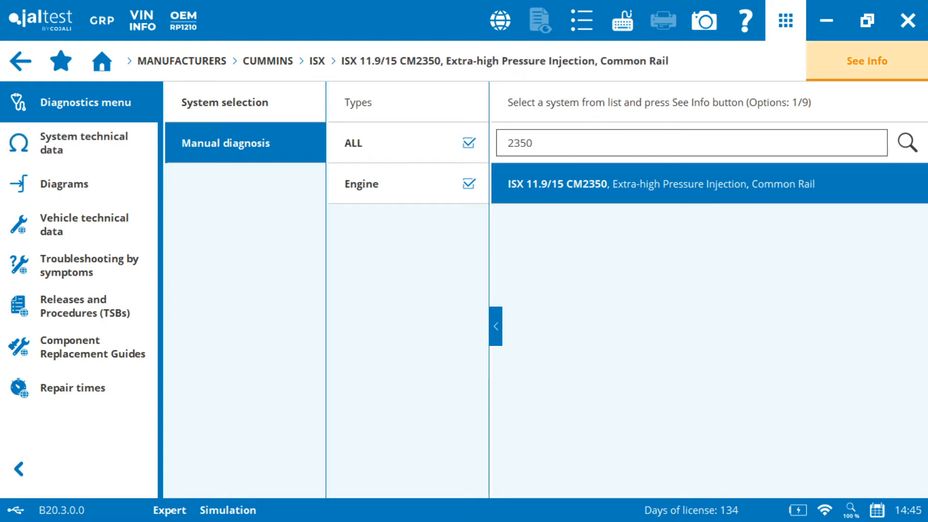
pyautogui.click(865, 60)
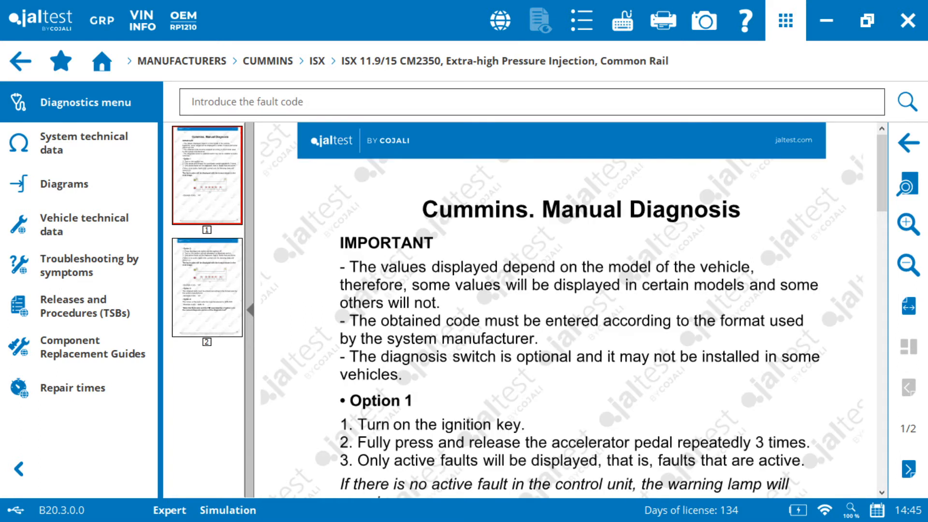
# - Scroll the guide down to the blink-code format diagram and example code 141
pyautogui.scroll(-3)
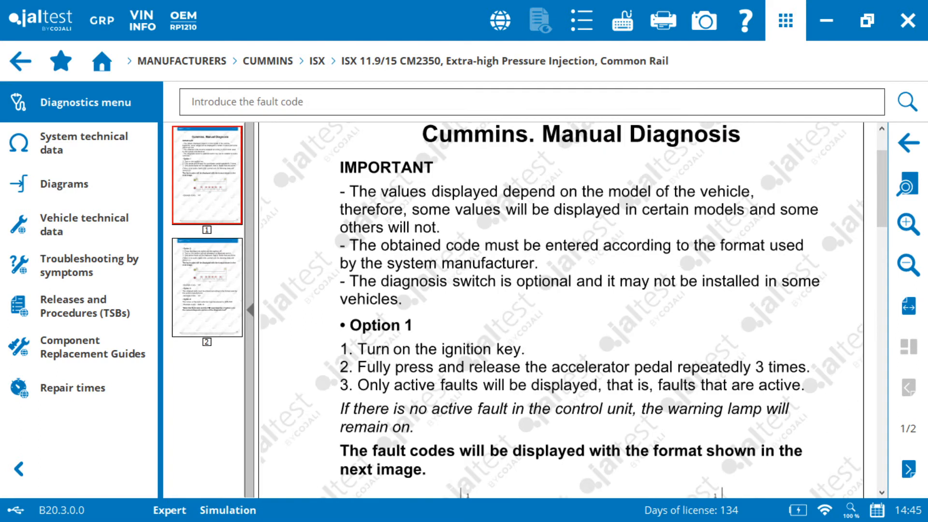
pyautogui.scroll(-3)
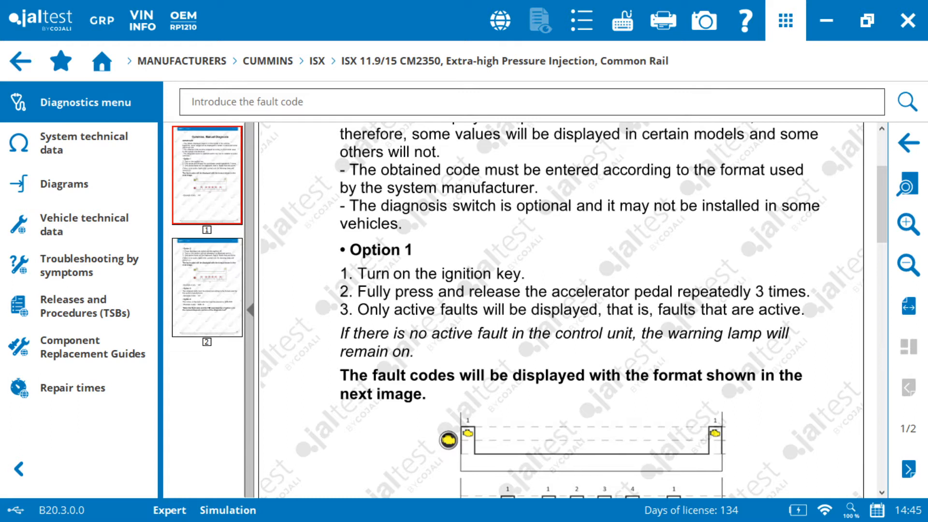
pyautogui.scroll(-3)
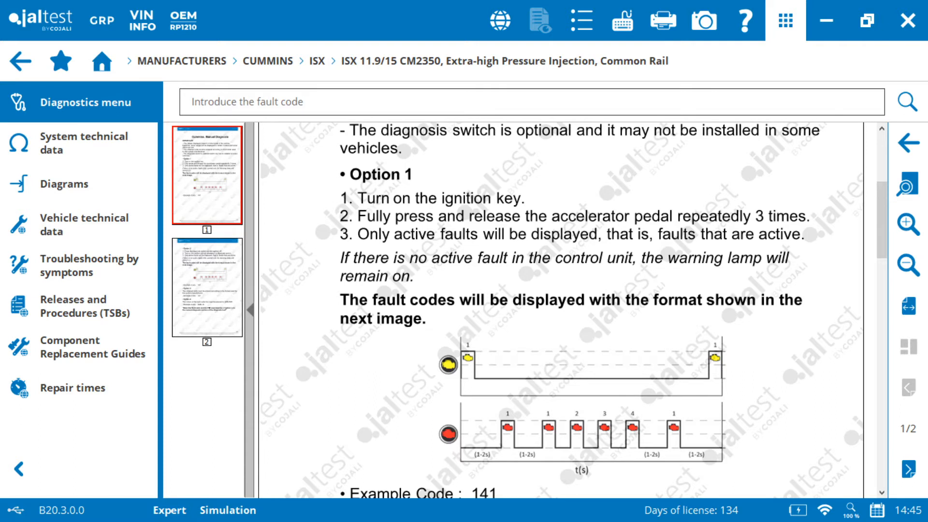
pyautogui.scroll(-3)
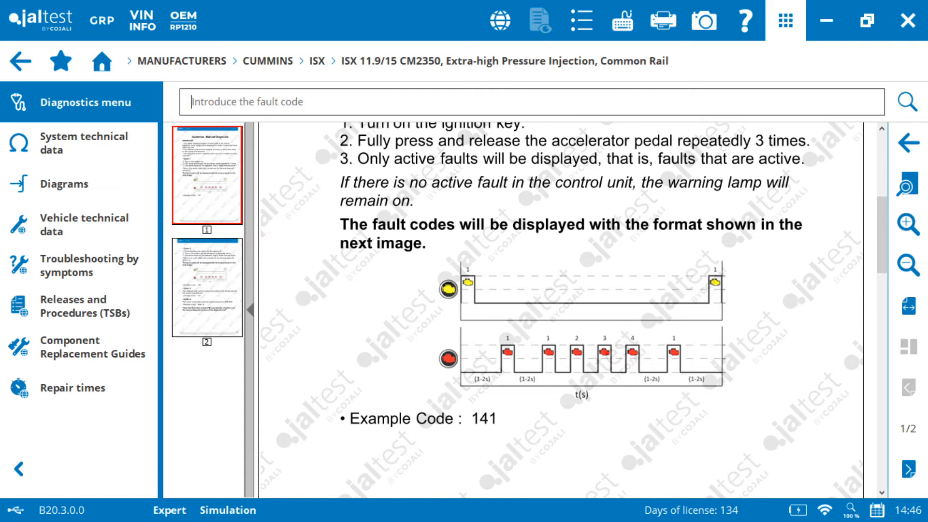
# - Search fault code 141, showing oil pressure sensor voltage low with related component CB7
pyautogui.write('141')
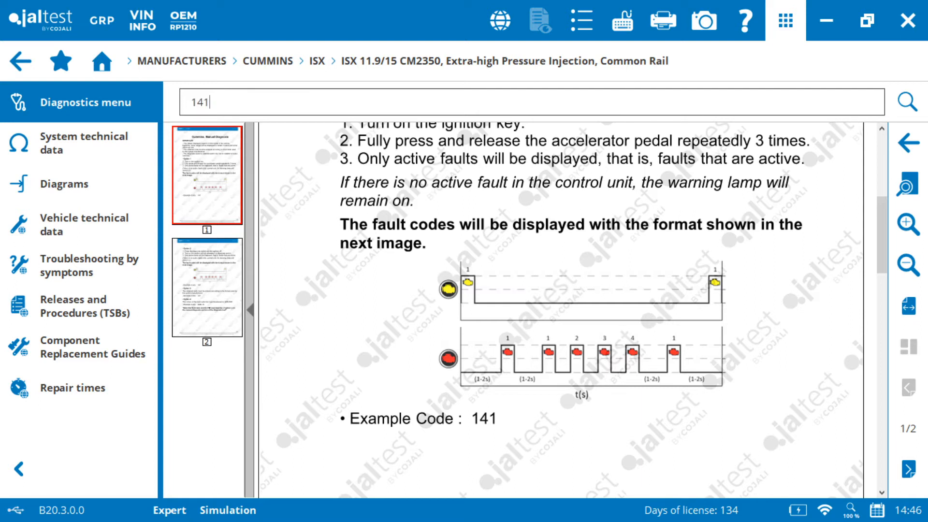
pyautogui.click(906, 103)
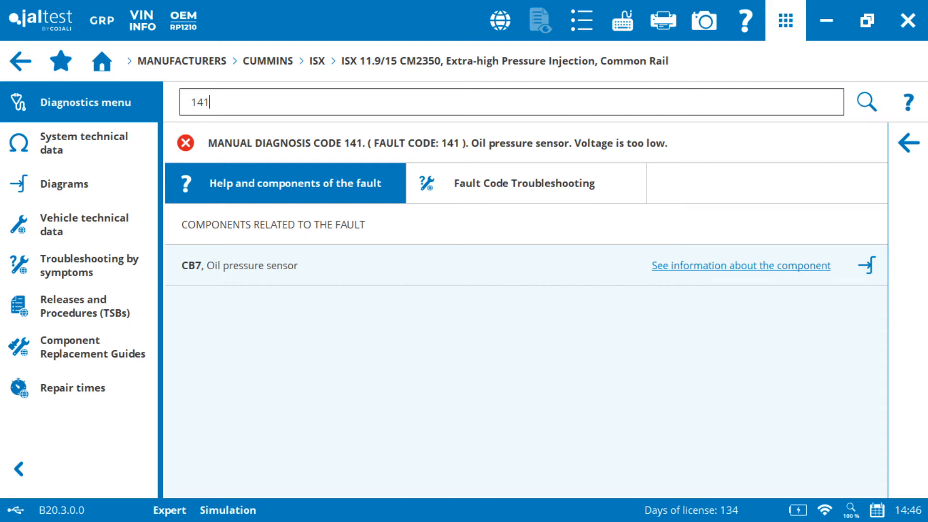
pyautogui.moveTo(523, 184)
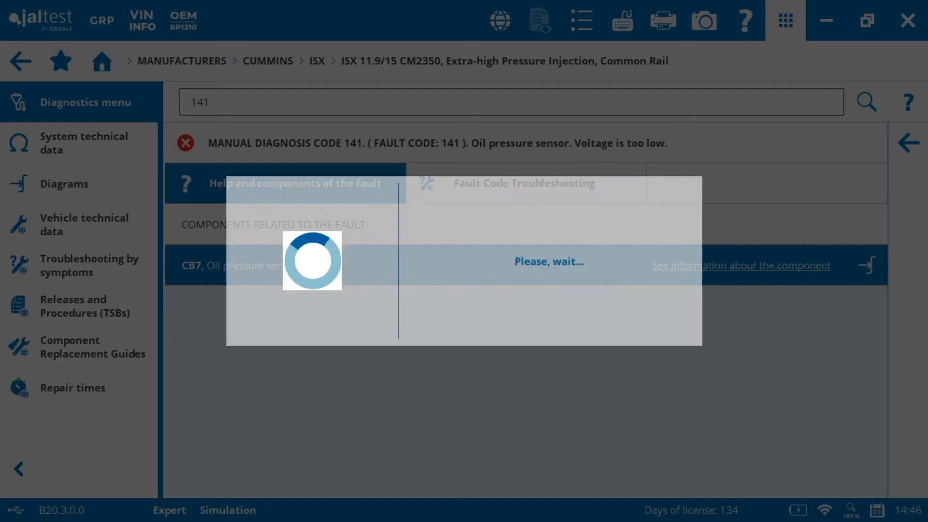
# - Review the CB7 oil pressure sensor component information down to the replacement guide steps
pyautogui.click(740, 265)
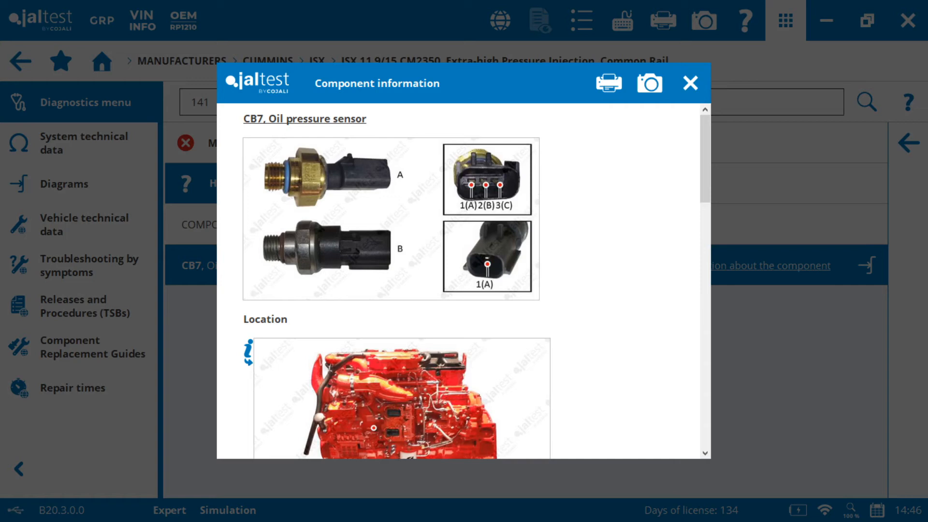
pyautogui.scroll(-3)
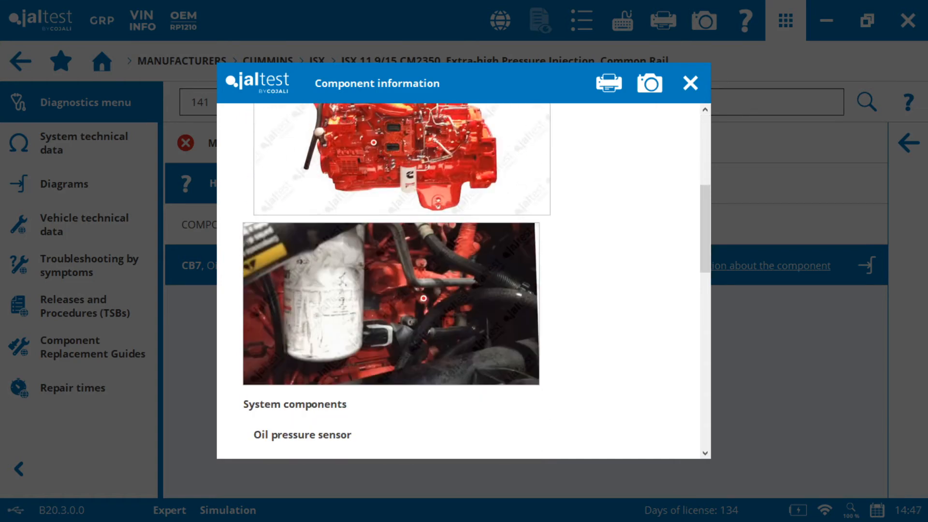
pyautogui.scroll(-3)
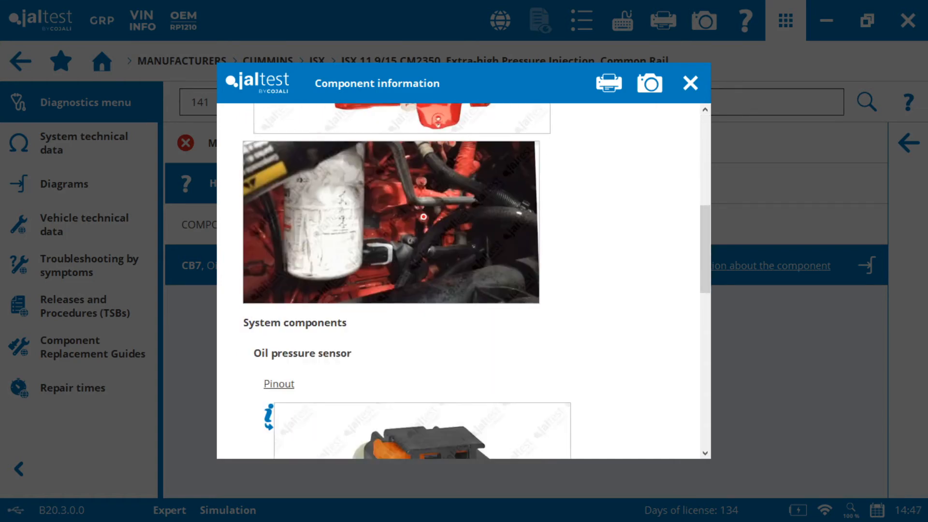
pyautogui.scroll(-3)
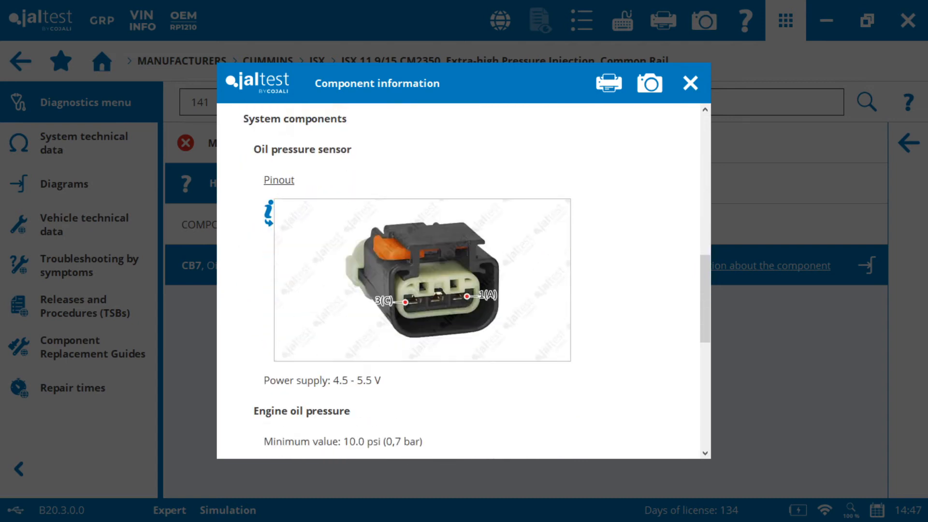
pyautogui.scroll(-3)
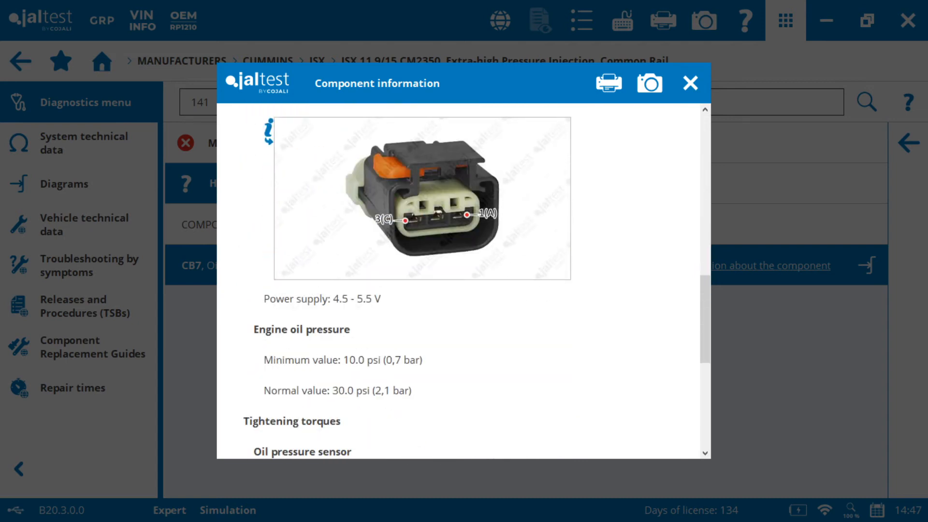
pyautogui.scroll(-3)
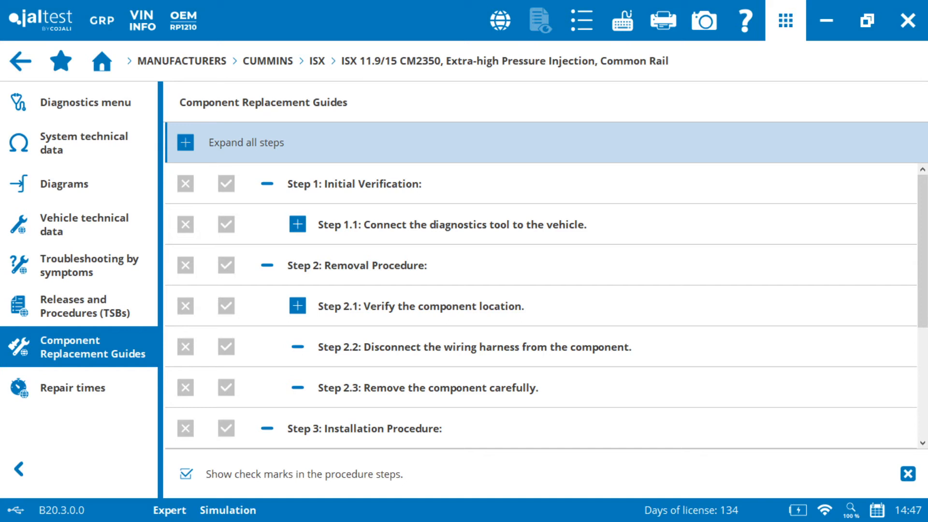
# - Start printing the replacement guide, cancel it, and return to the fault 141 result
pyautogui.click(661, 20)
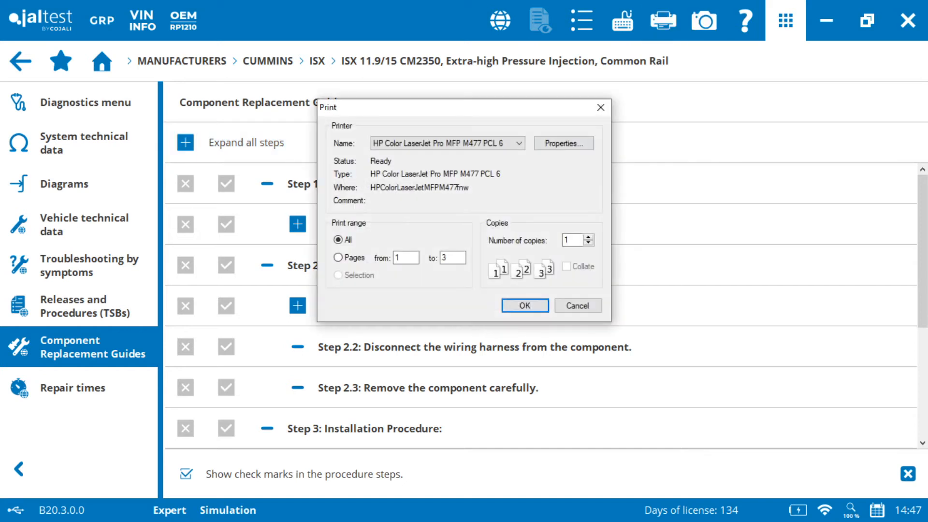
pyautogui.click(577, 305)
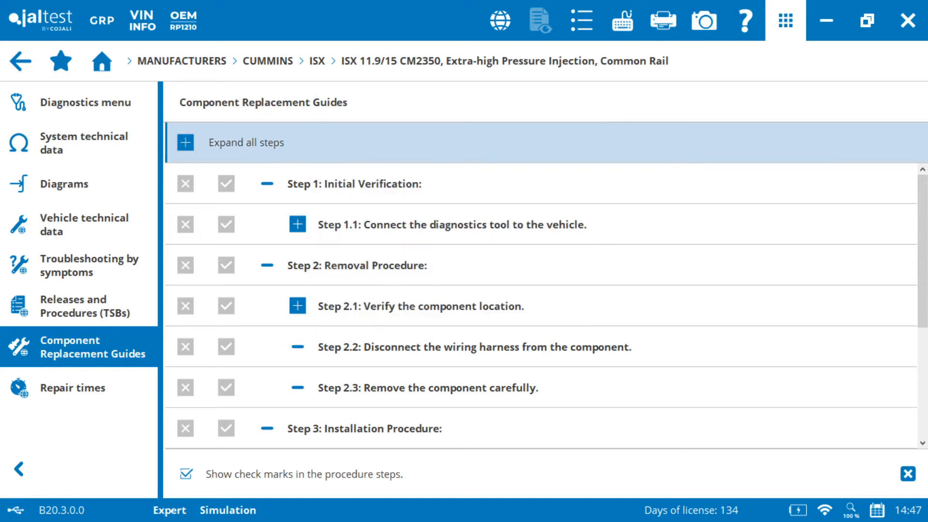
pyautogui.scroll(-3)
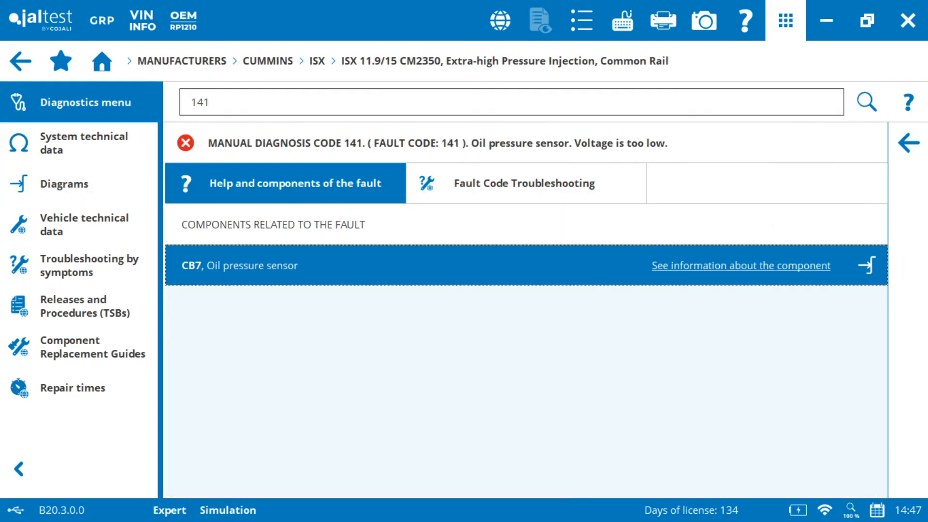
# - Show fault 141 troubleshooting with check marks hidden and all steps expanded
pyautogui.click(740, 264)
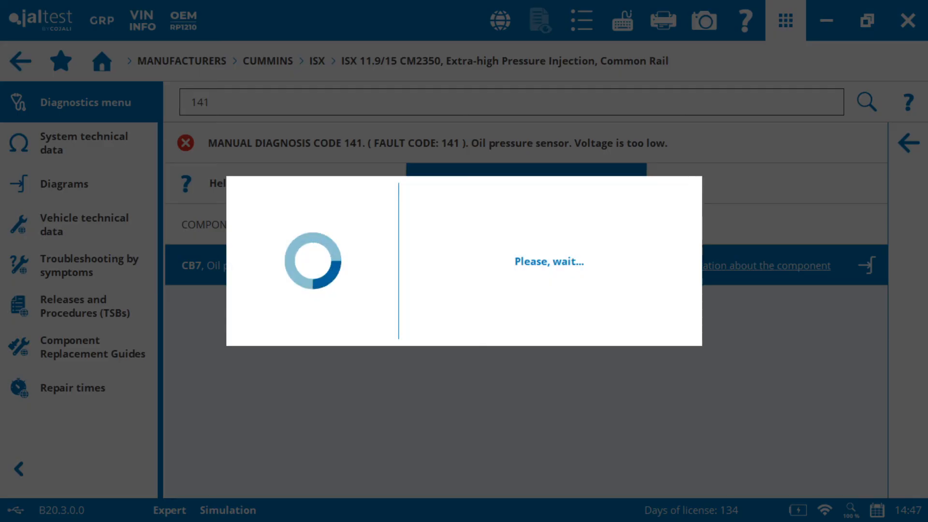
pyautogui.click(523, 184)
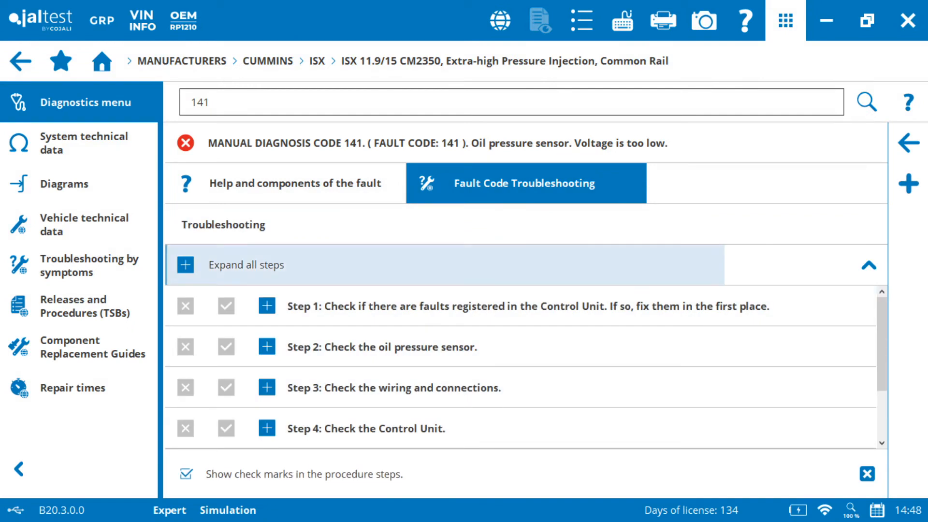
pyautogui.click(186, 474)
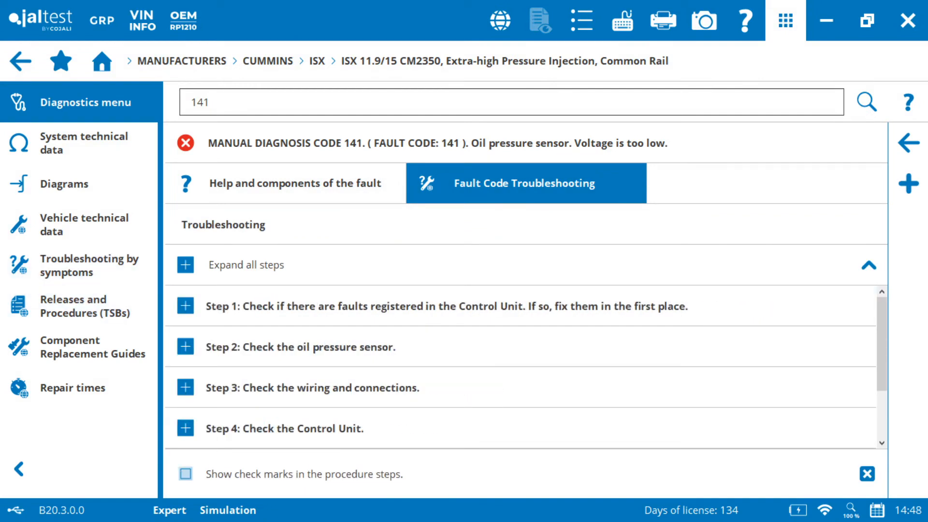
pyautogui.scroll(-3)
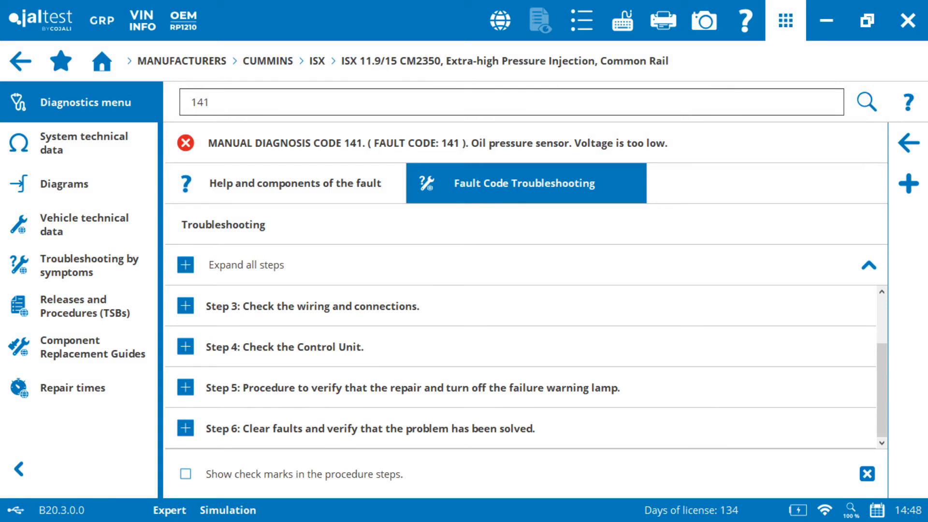
pyautogui.click(185, 264)
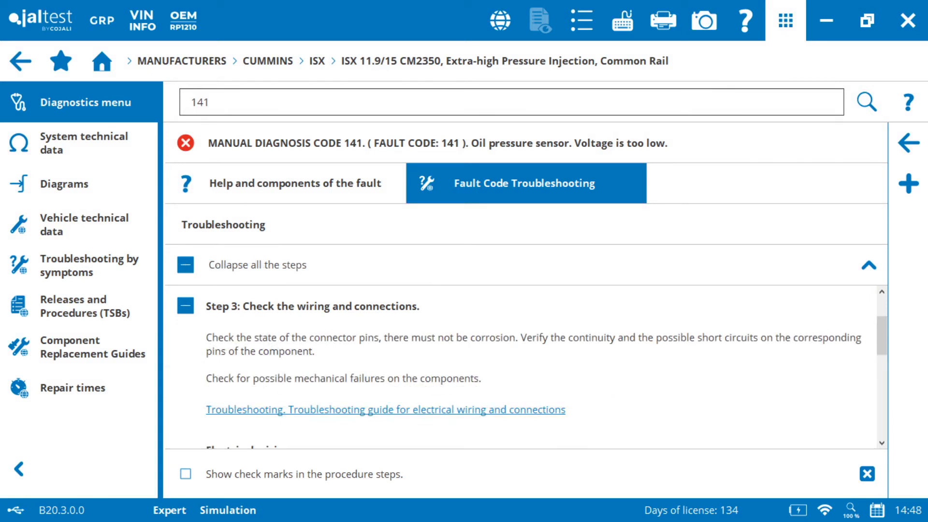
# - Read through the six troubleshooting steps, then go back to the manual diagnosis system list
pyautogui.scroll(-3)
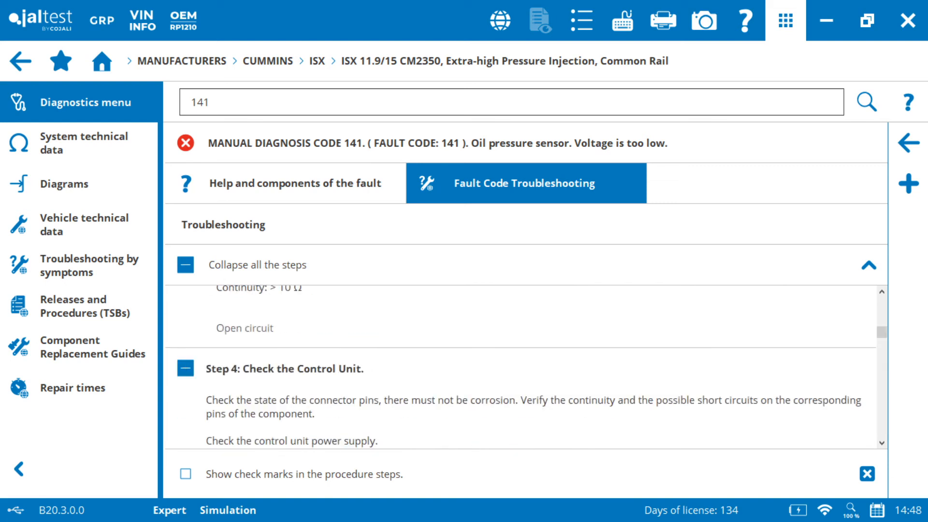
pyautogui.scroll(-3)
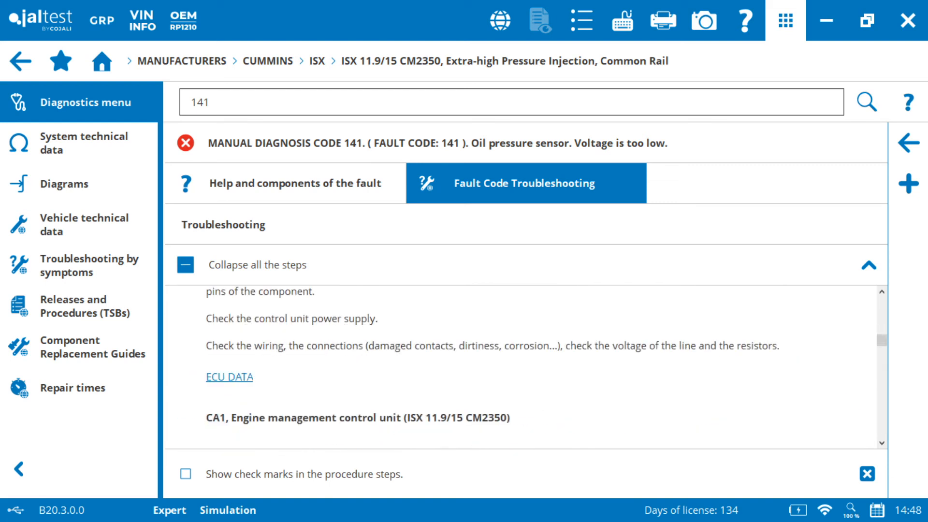
pyautogui.scroll(-3)
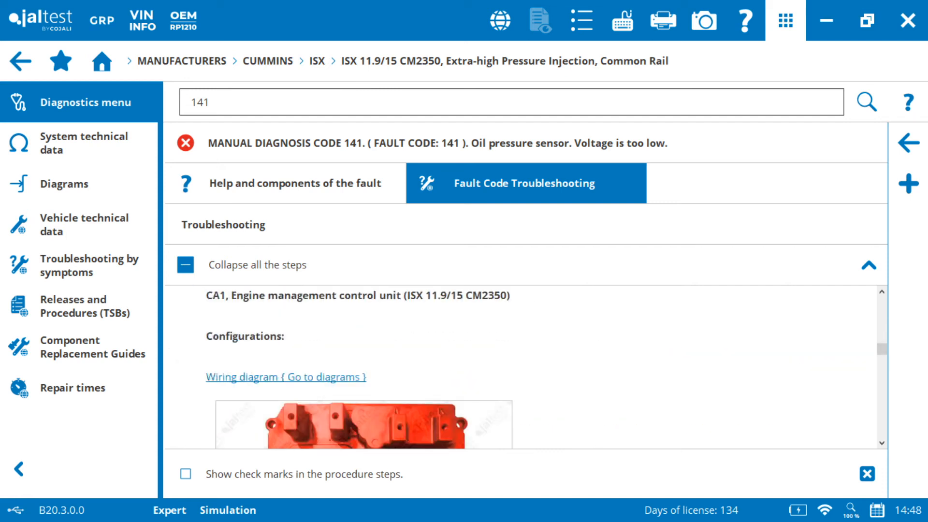
pyautogui.scroll(-3)
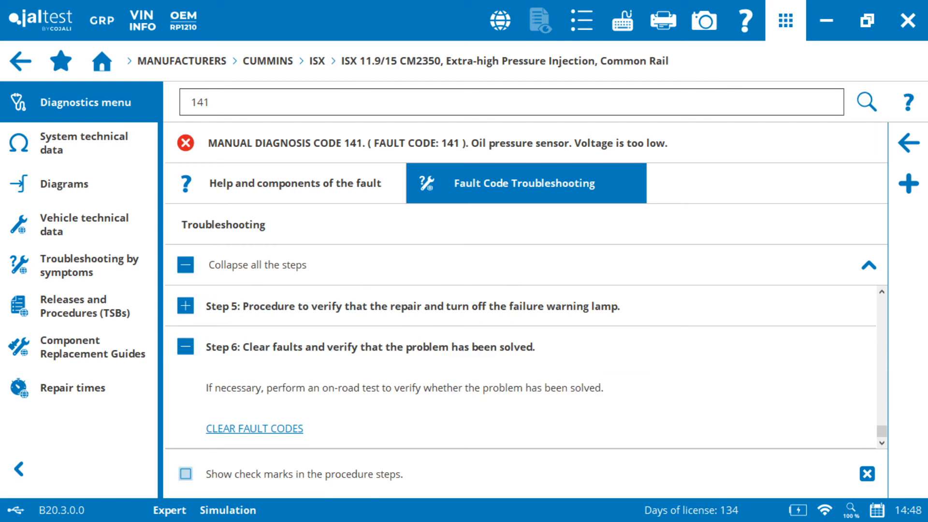
pyautogui.click(64, 184)
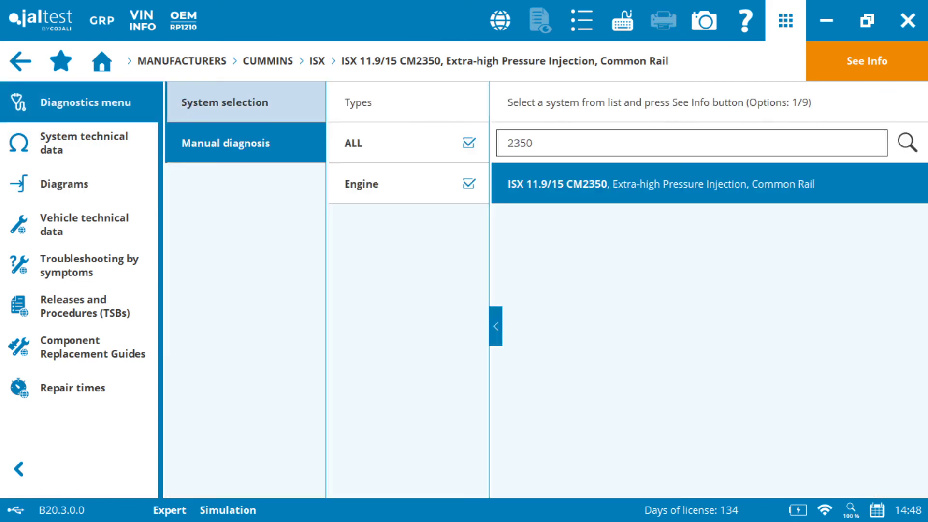
pyautogui.click(226, 143)
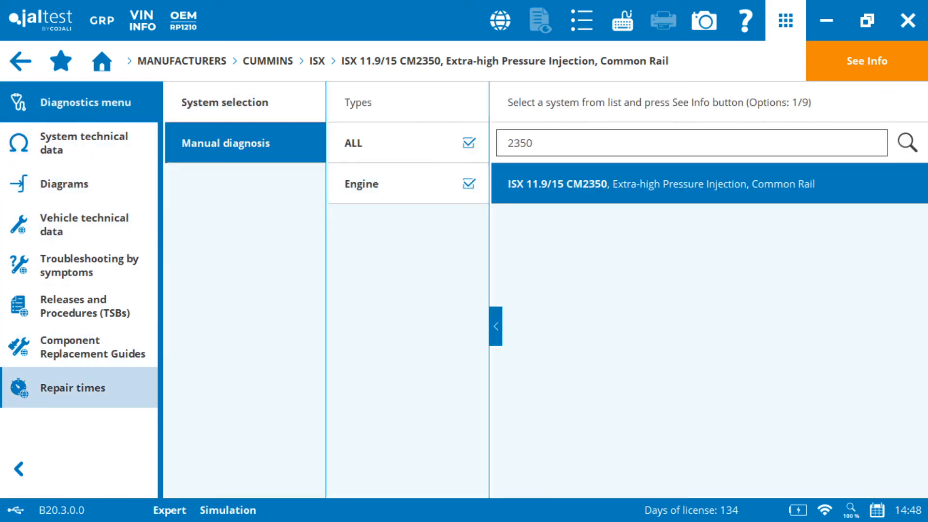
pyautogui.click(87, 265)
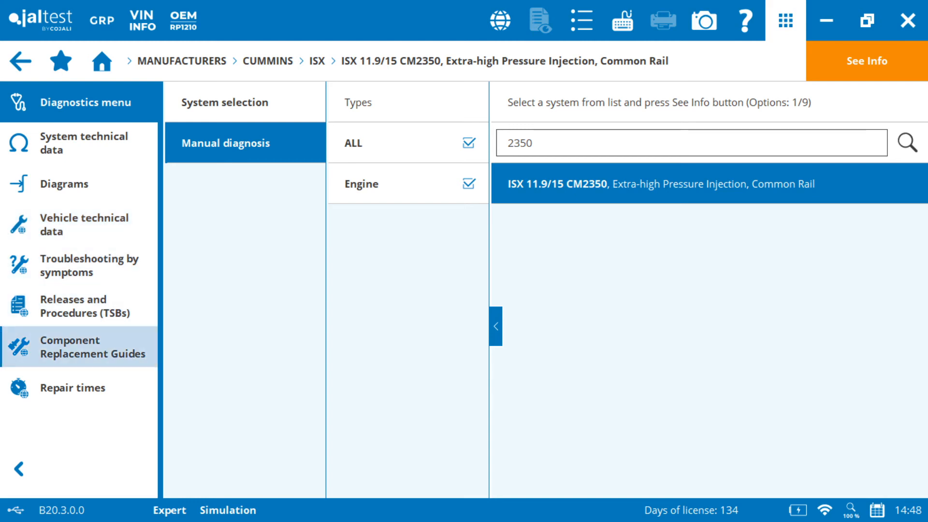
pyautogui.click(66, 388)
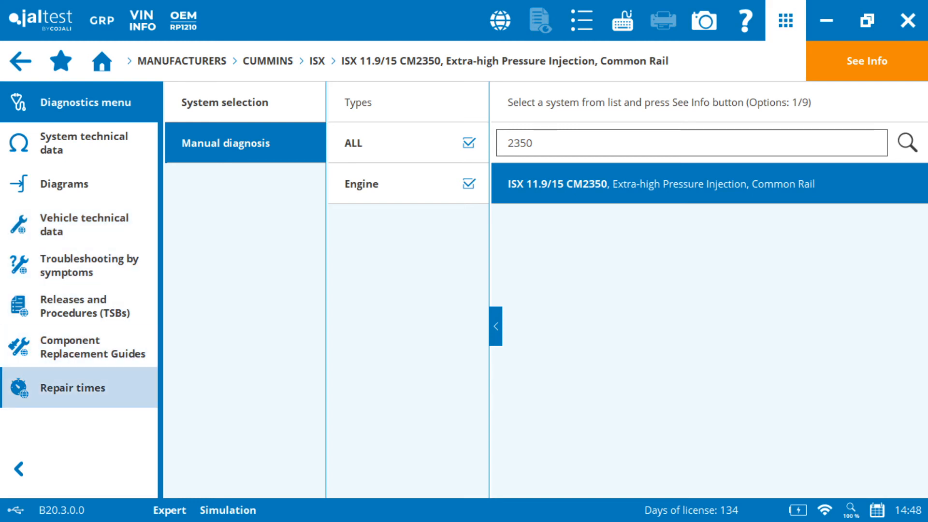